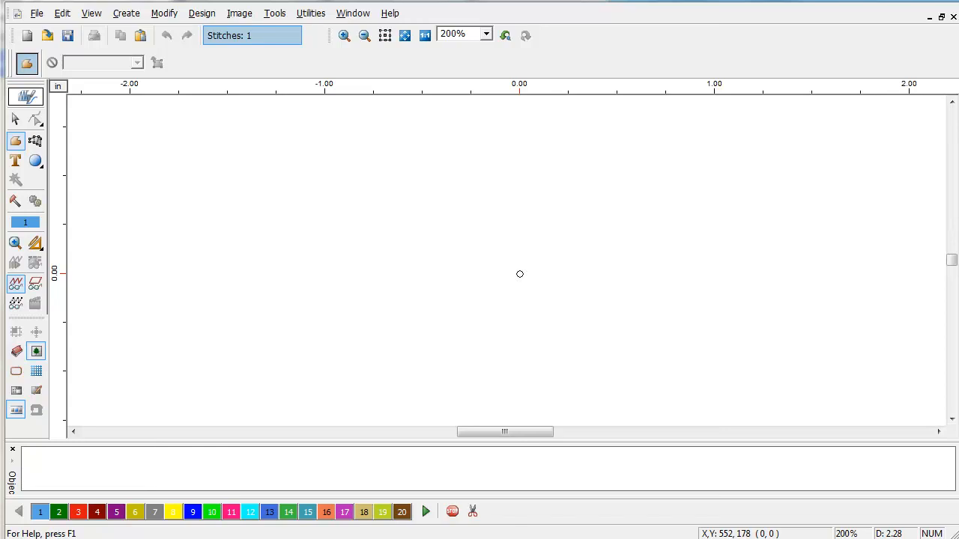
pyautogui.moveTo(418, 227)
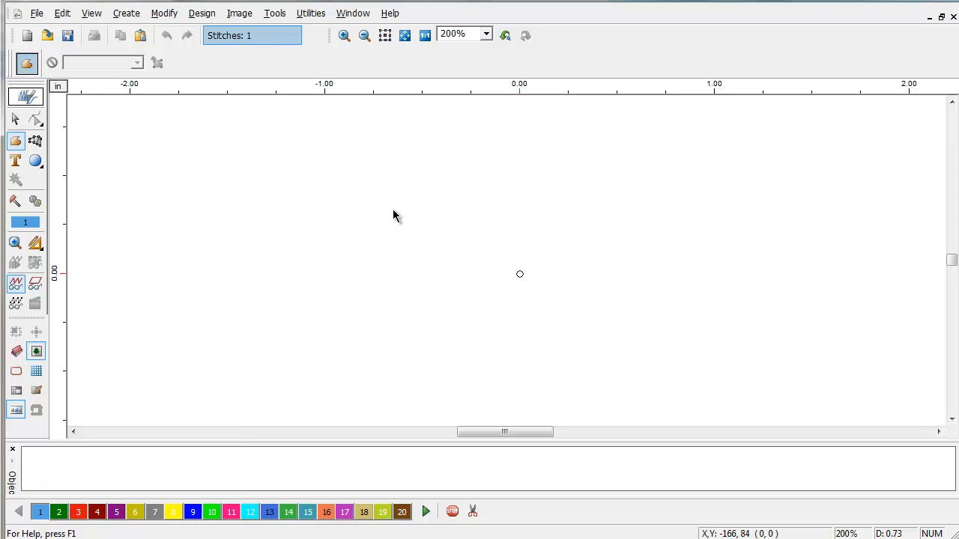
# Step: Import Eagle.emf as vector artwork and zoom out to show the whole eagle
pyautogui.click(237, 13)
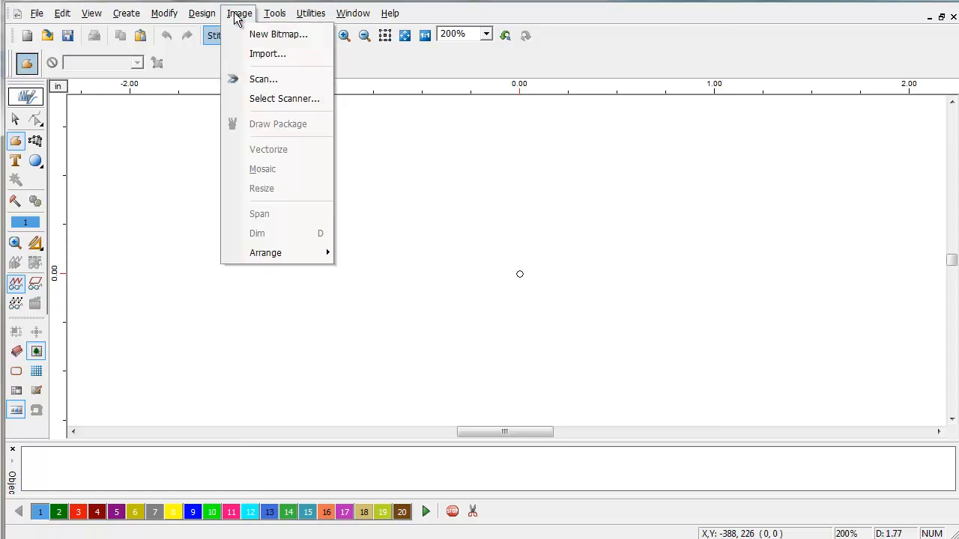
pyautogui.click(268, 53)
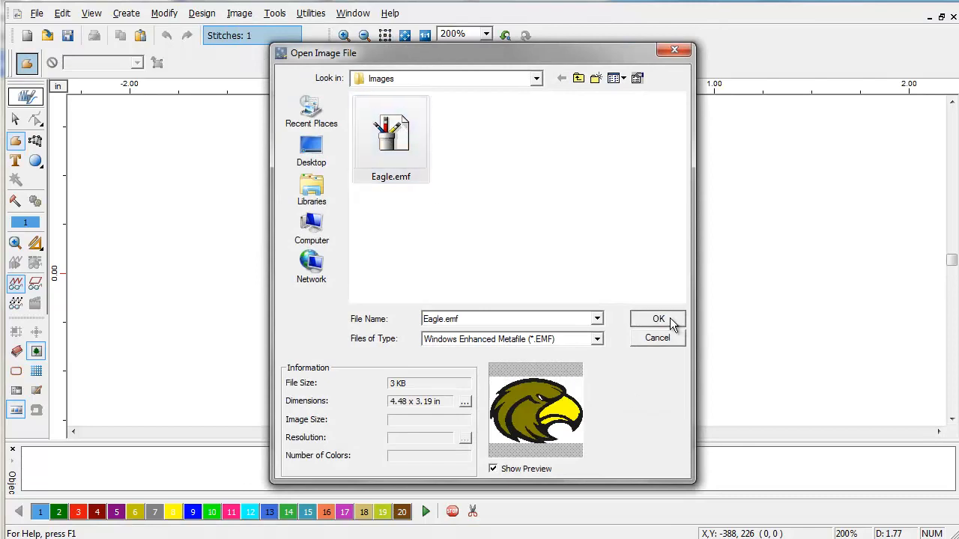
pyautogui.click(658, 319)
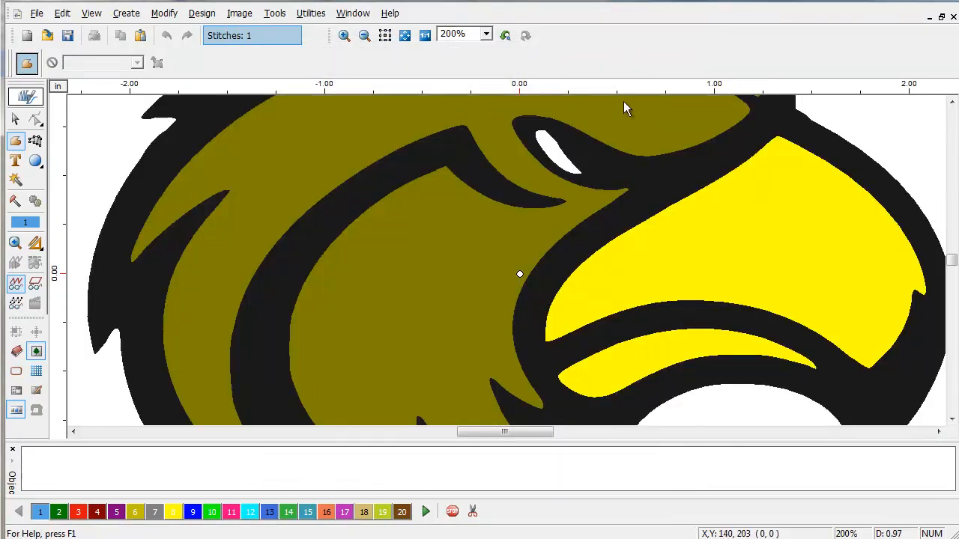
pyautogui.click(361, 35)
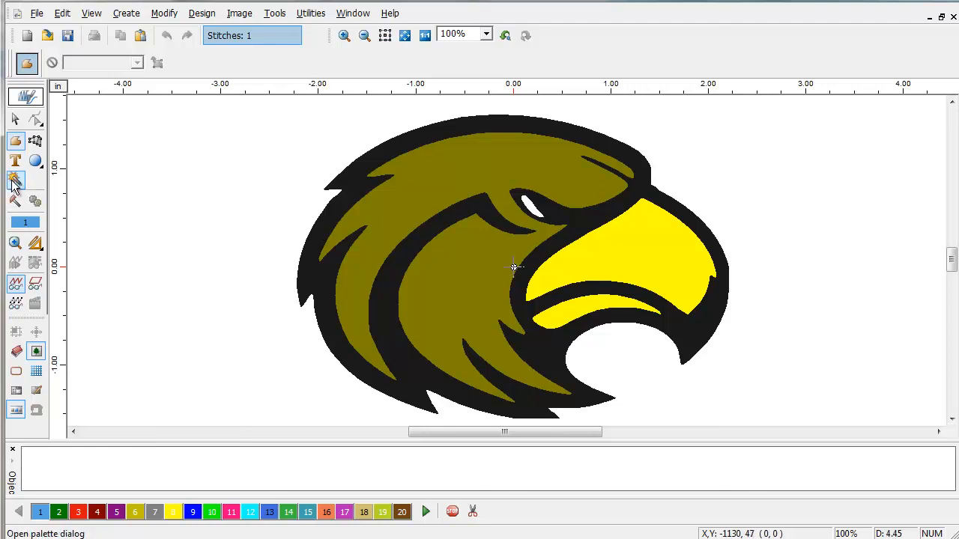
pyautogui.moveTo(15, 182)
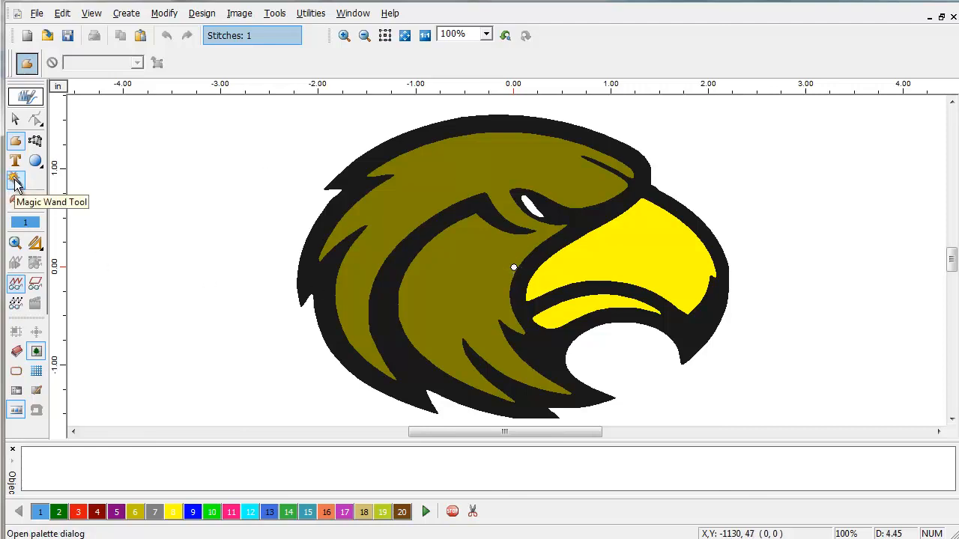
# Step: Activate the Magic Wand tool with Normal Fill as the stitch type
pyautogui.click(15, 179)
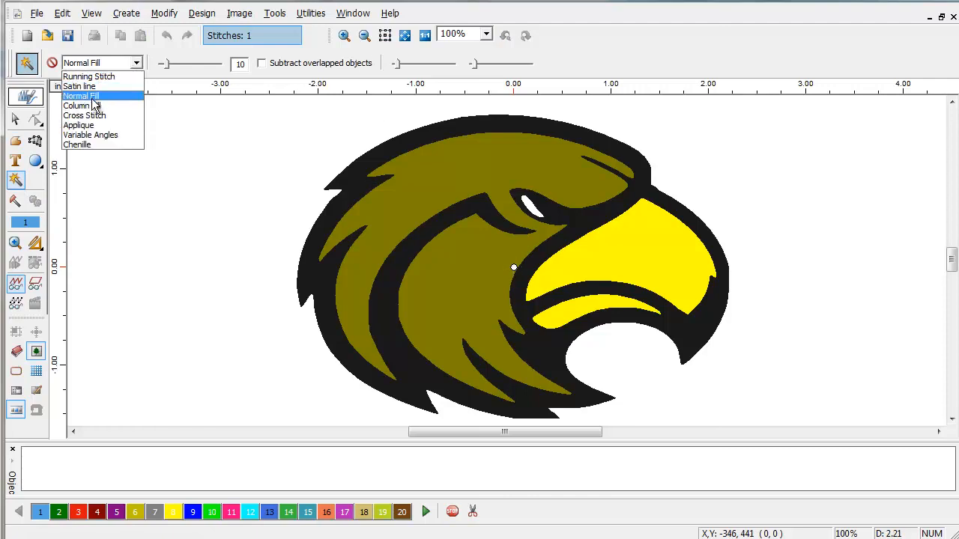
pyautogui.moveTo(87, 76)
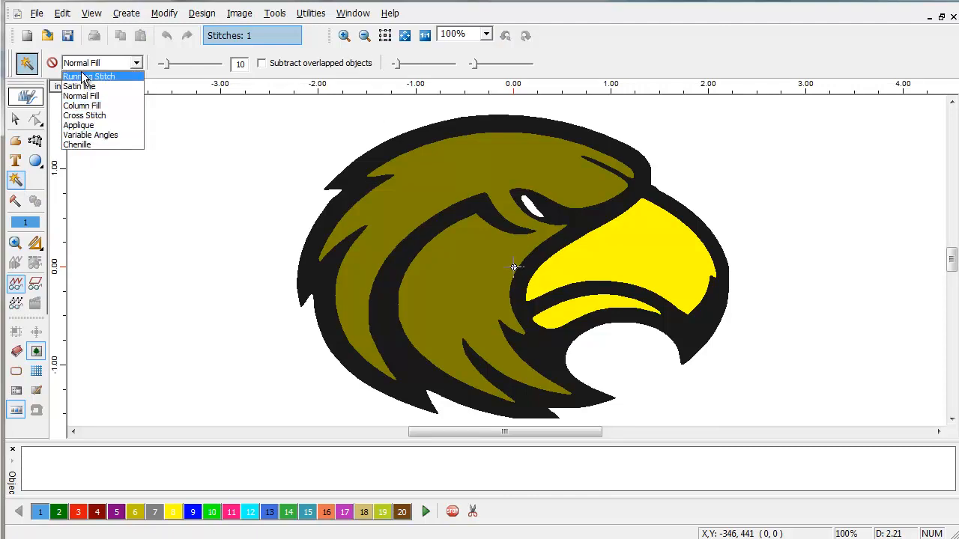
pyautogui.moveTo(83, 87)
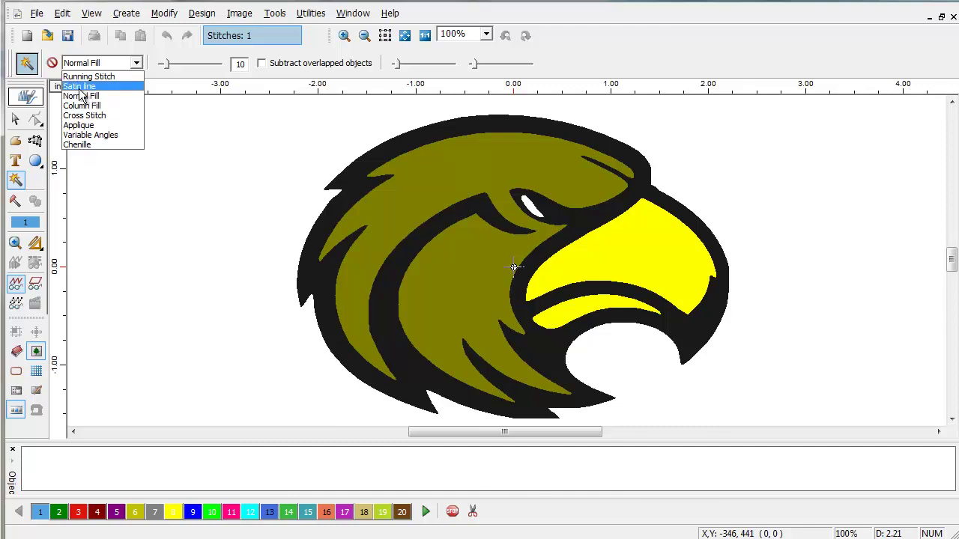
pyautogui.moveTo(82, 106)
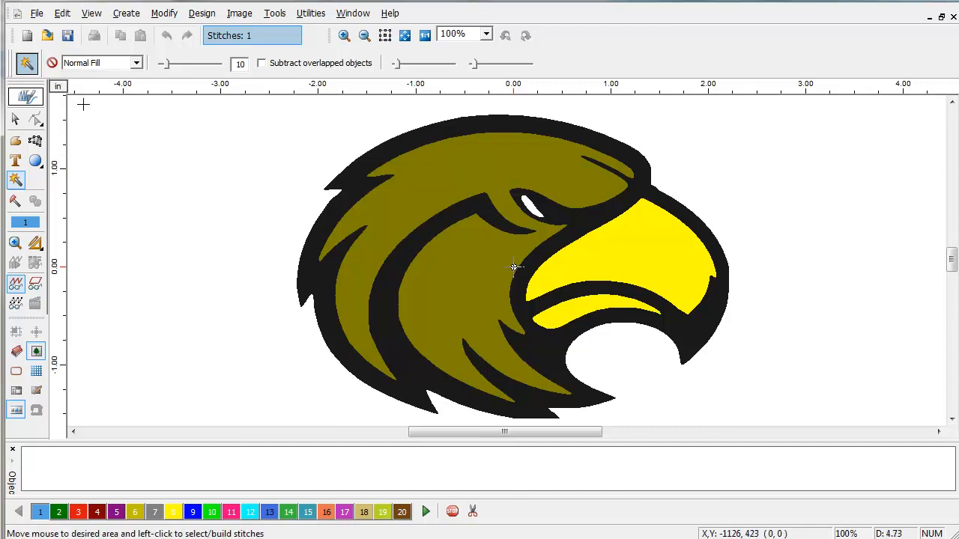
pyautogui.moveTo(499, 303)
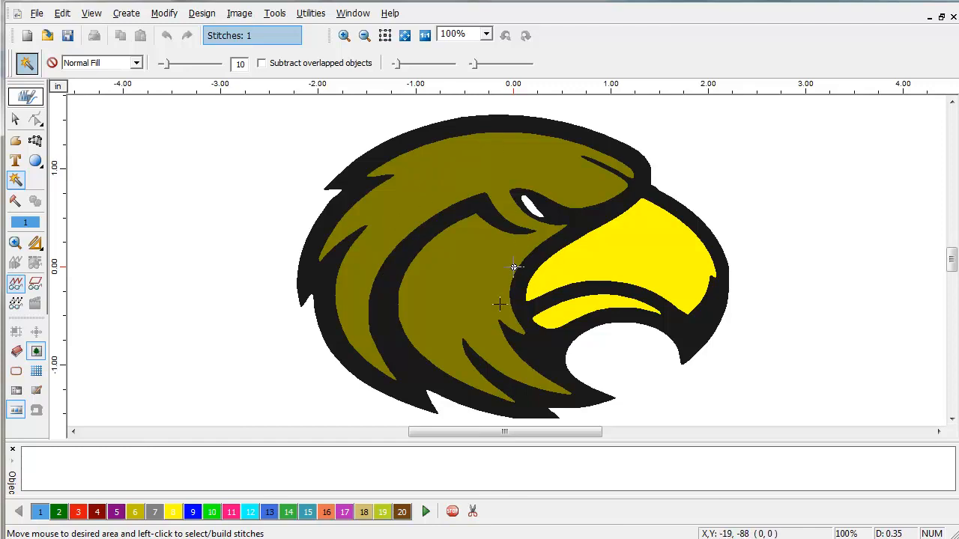
pyautogui.moveTo(492, 294)
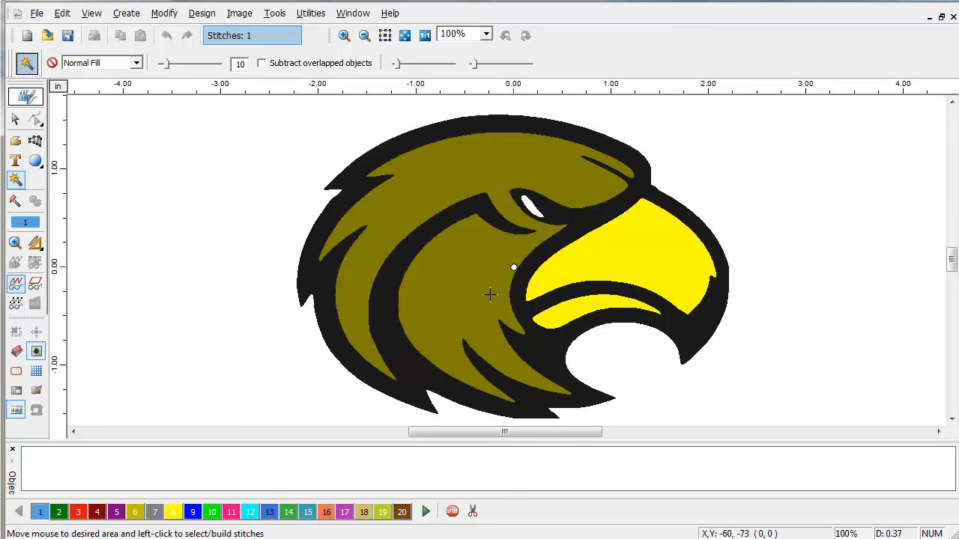
pyautogui.moveTo(509, 156)
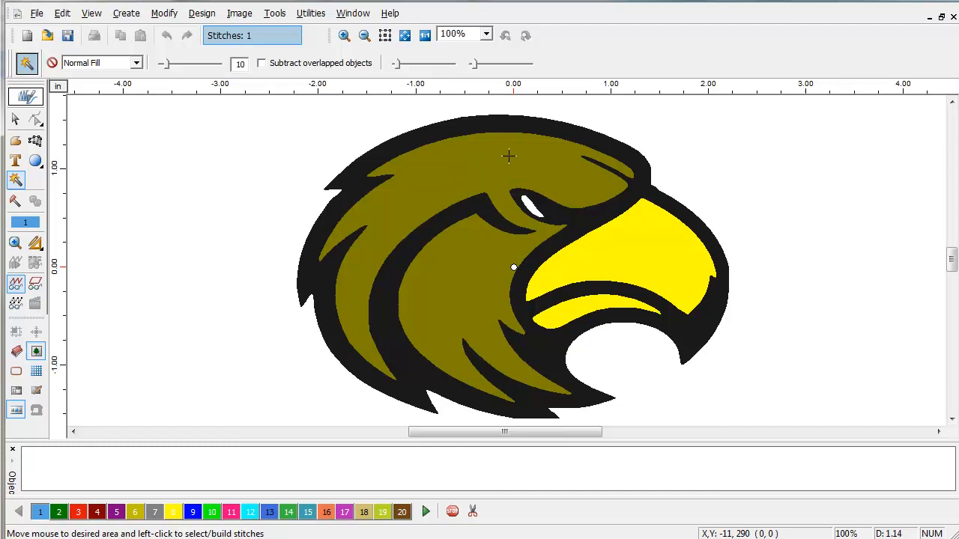
pyautogui.moveTo(451, 163)
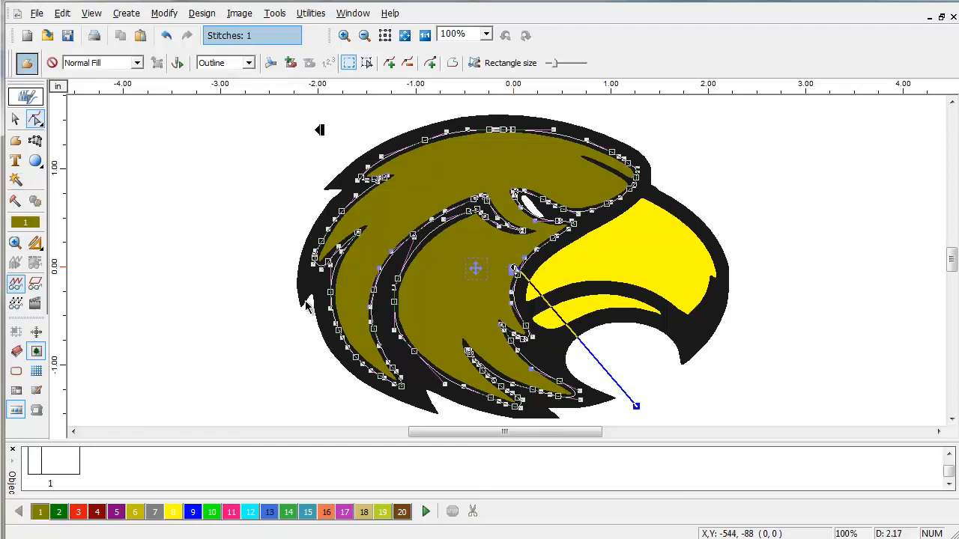
pyautogui.moveTo(312, 332)
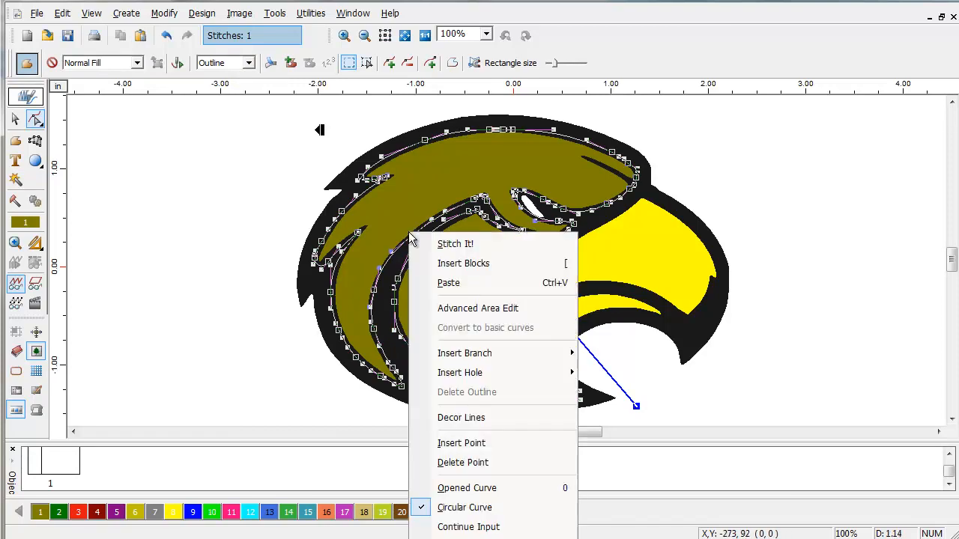
pyautogui.moveTo(456, 243)
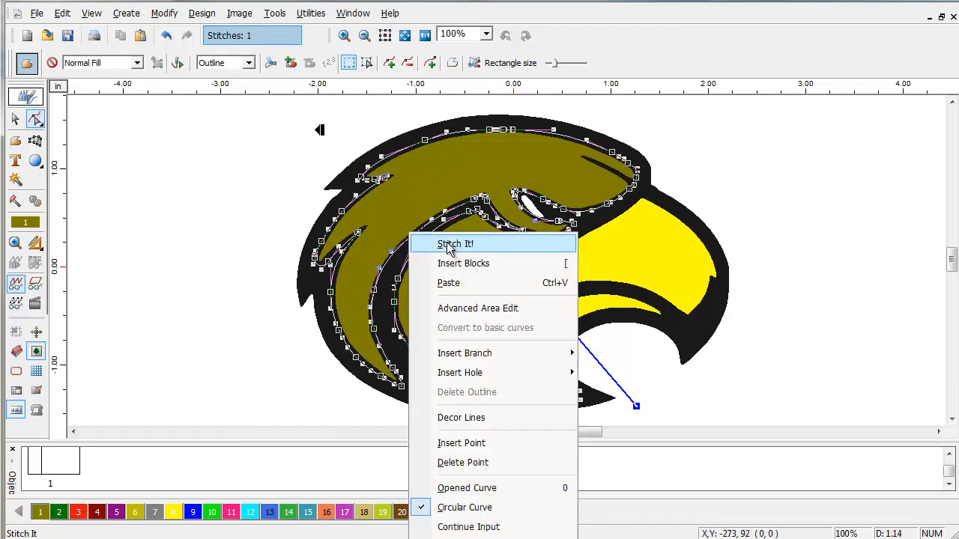
# Step: Stitch the olive head feathers as a Normal Fill, giving 5,504 stitches
pyautogui.click(455, 243)
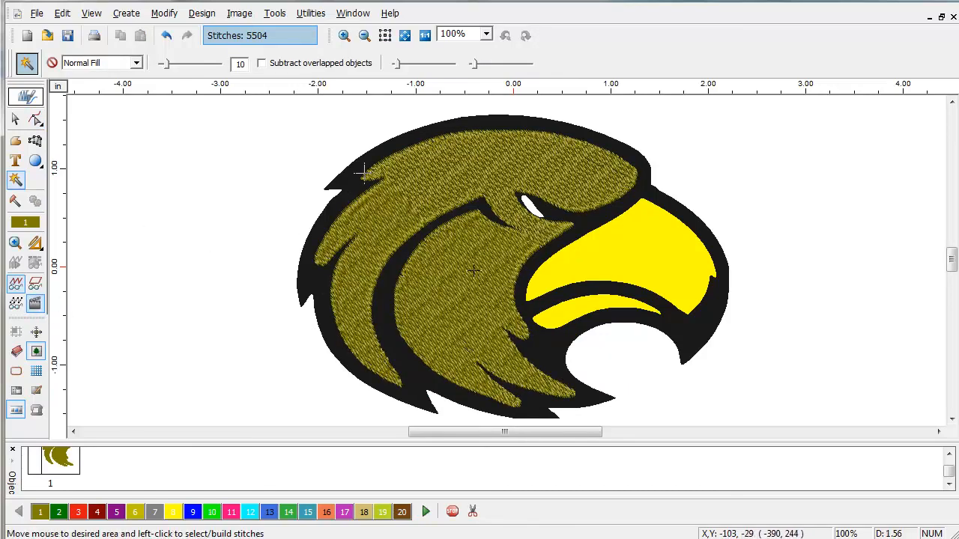
pyautogui.moveTo(684, 261)
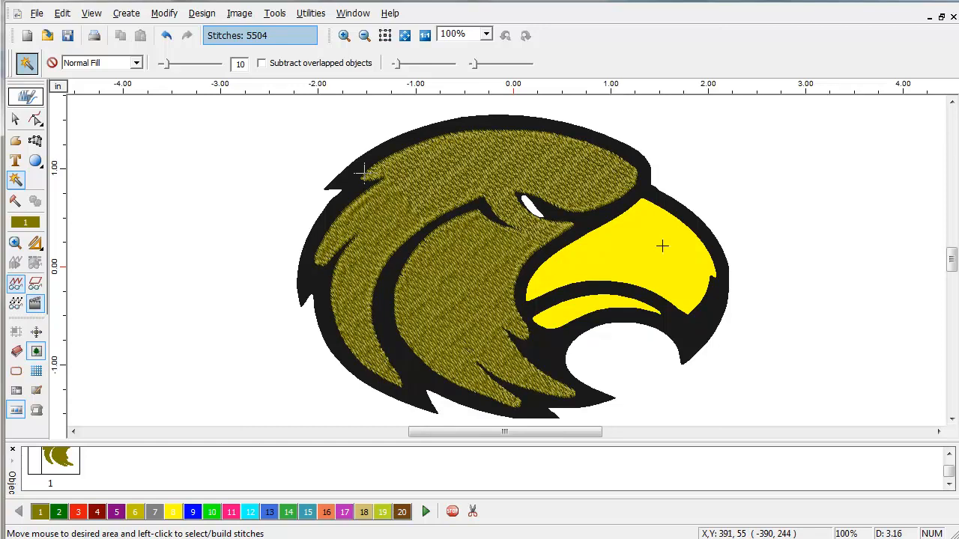
# Step: Magic Wand the yellow beak and re-angle its fill stitches, reaching 13,039 stitches
pyautogui.click(664, 246)
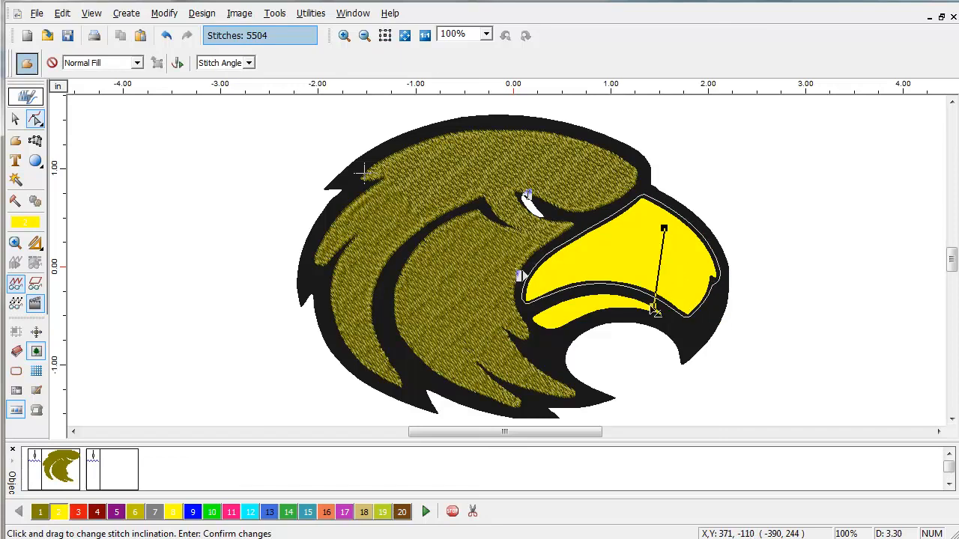
pyautogui.moveTo(655, 311); pyautogui.dragTo(614, 296)
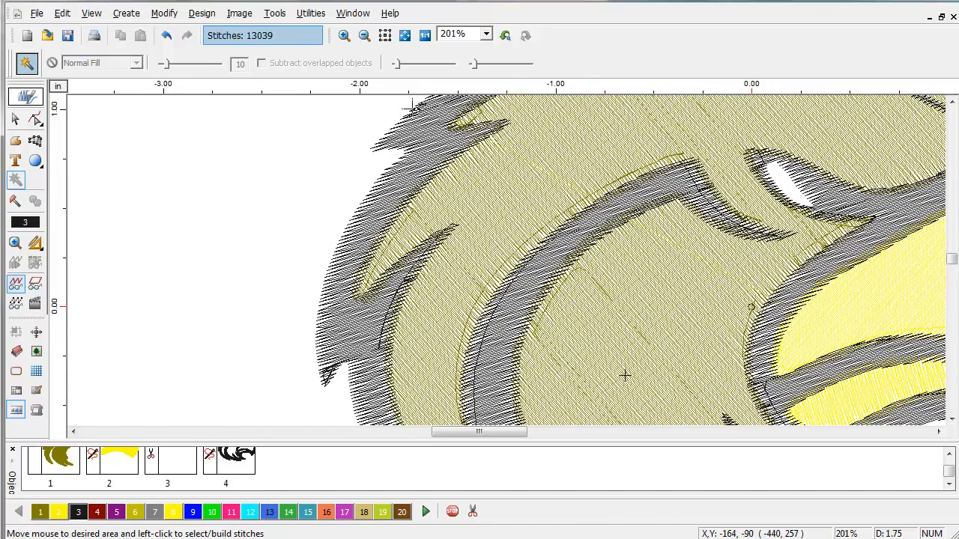
pyautogui.moveTo(157, 244)
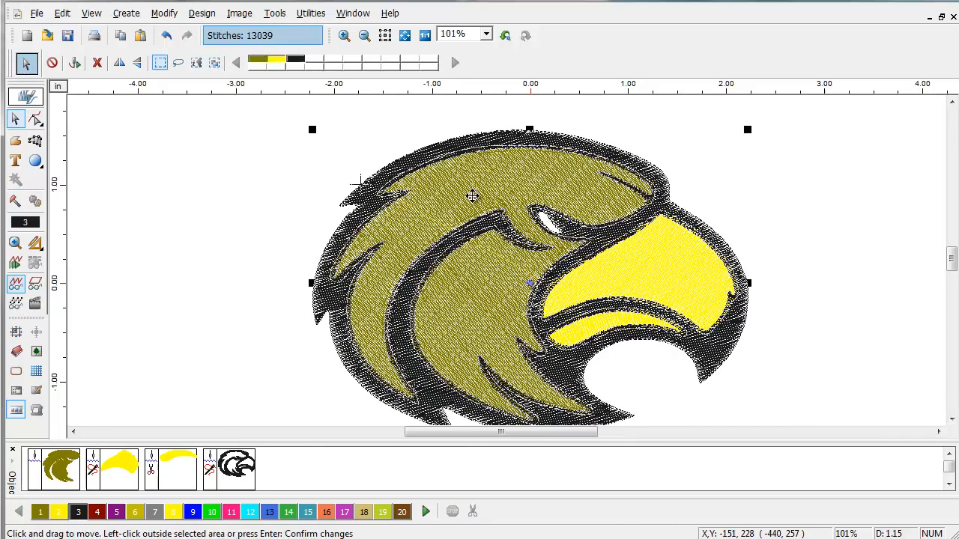
# Step: Apply fill underlay to the selected eagle parts, raising the count to 15,720
pyautogui.rightClick(473, 197)
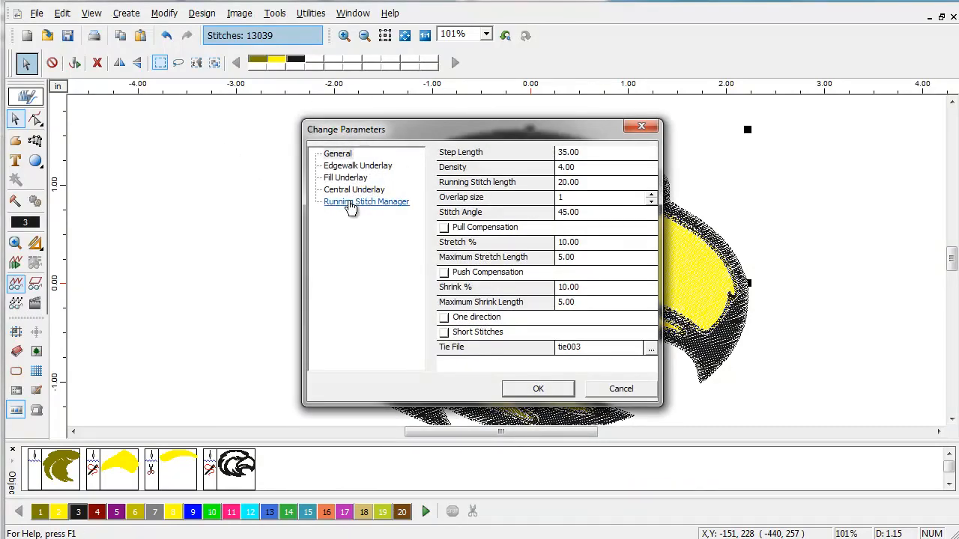
pyautogui.click(346, 178)
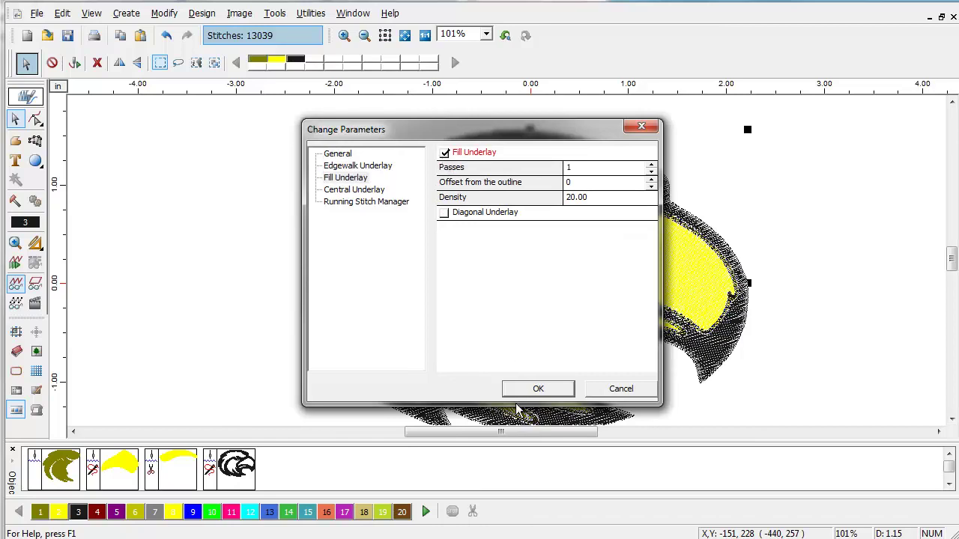
pyautogui.click(538, 389)
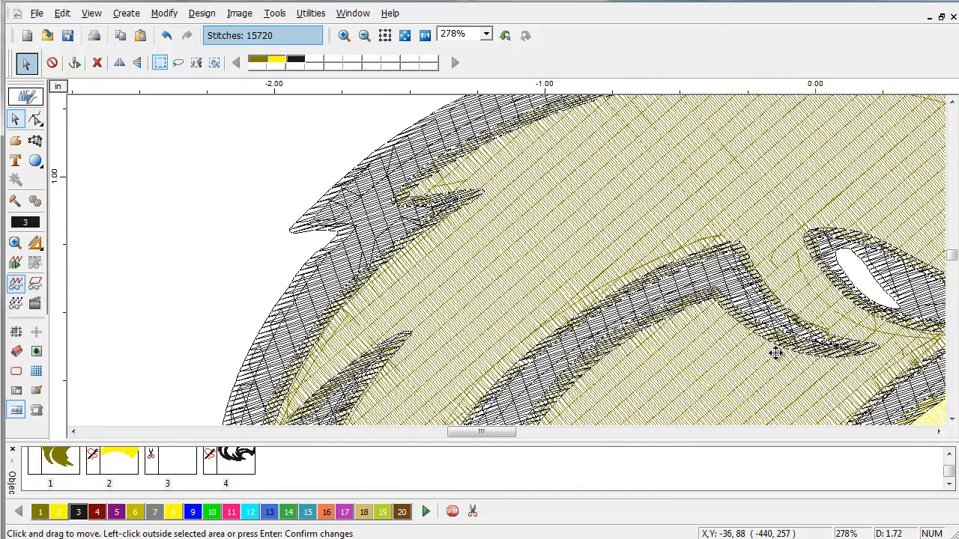
pyautogui.click(421, 35)
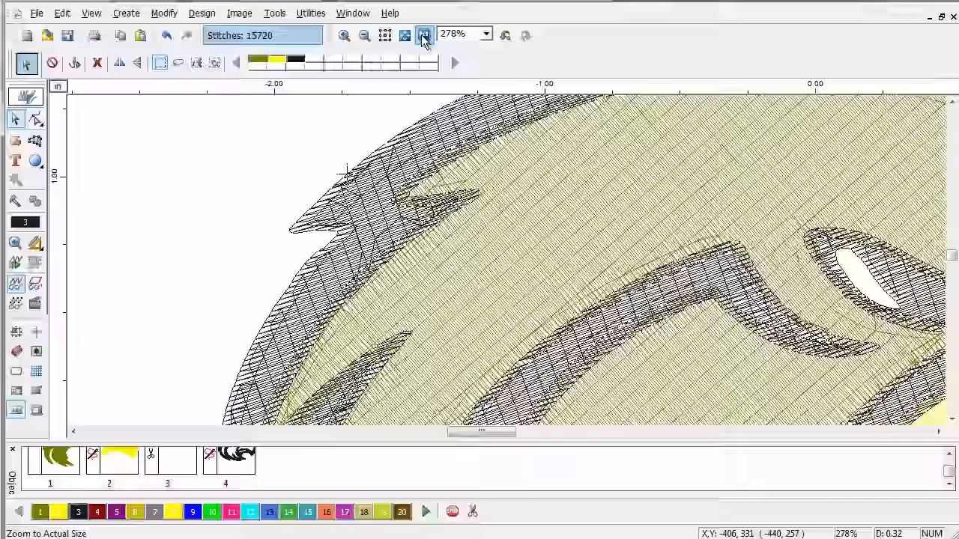
pyautogui.click(422, 35)
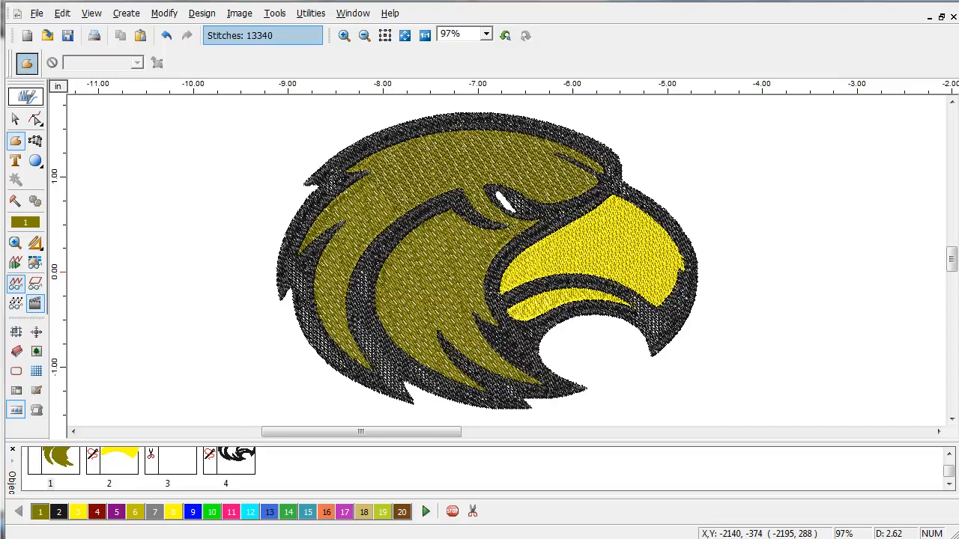
pyautogui.moveTo(771, 296)
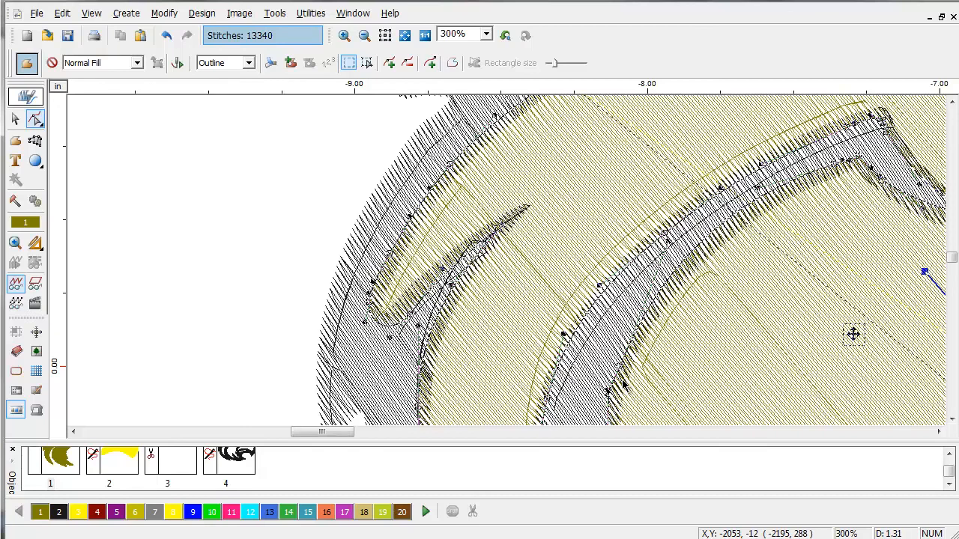
pyautogui.moveTo(491, 330)
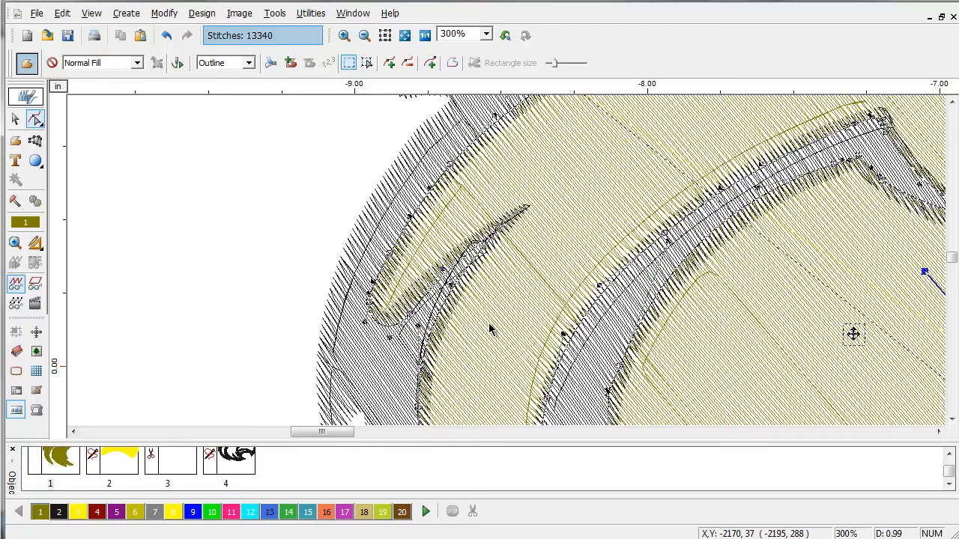
pyautogui.moveTo(564, 312)
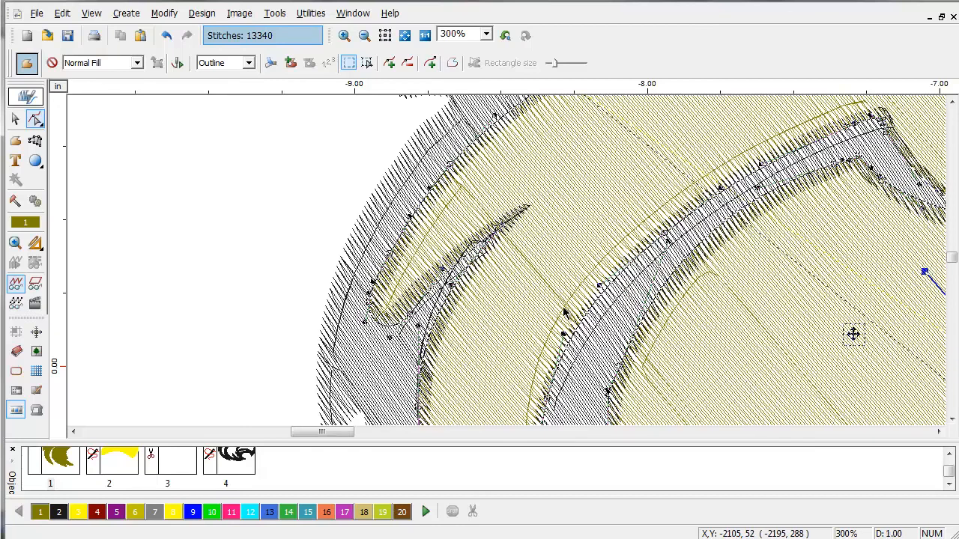
pyautogui.moveTo(729, 259)
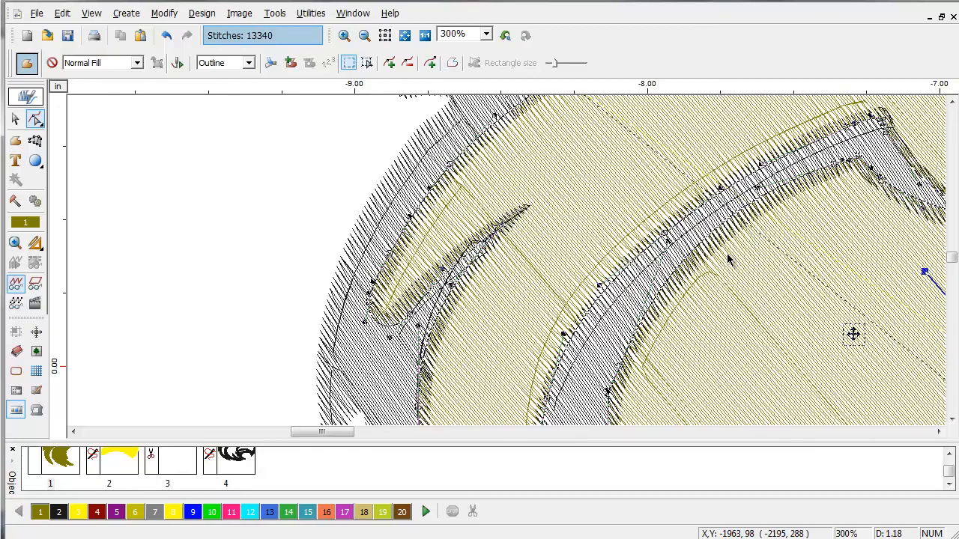
pyautogui.moveTo(438, 355)
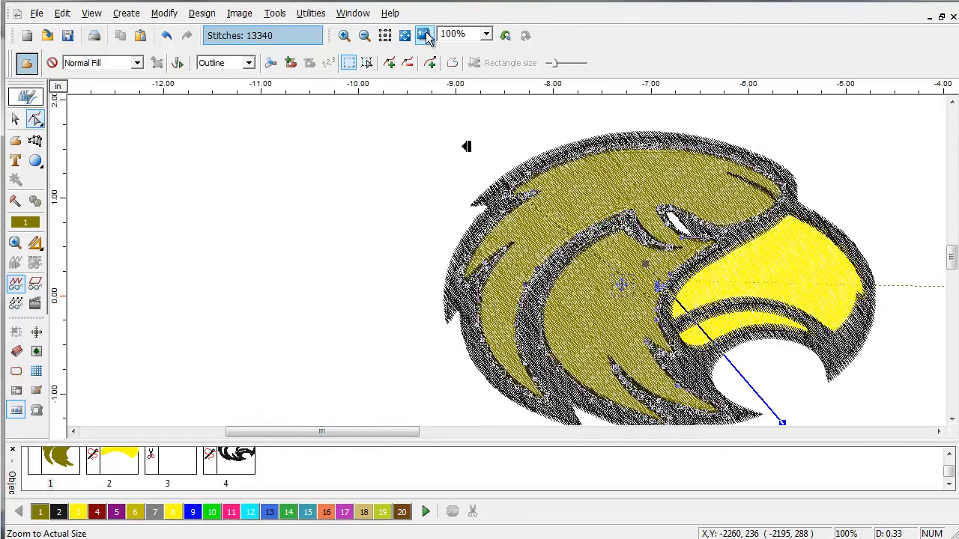
# Step: Re-import Eagle.emf with the 'Import as bitmap' property enabled
pyautogui.click(238, 13)
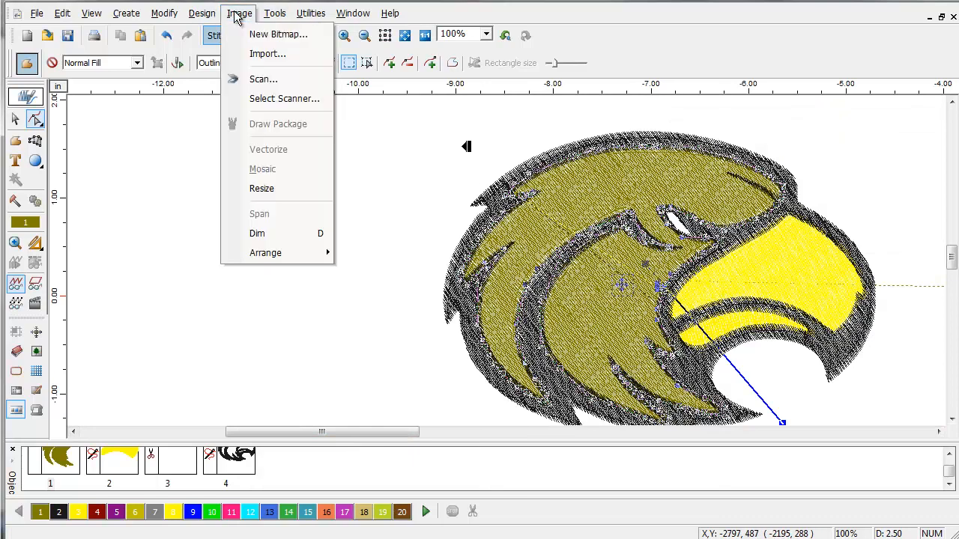
pyautogui.click(268, 53)
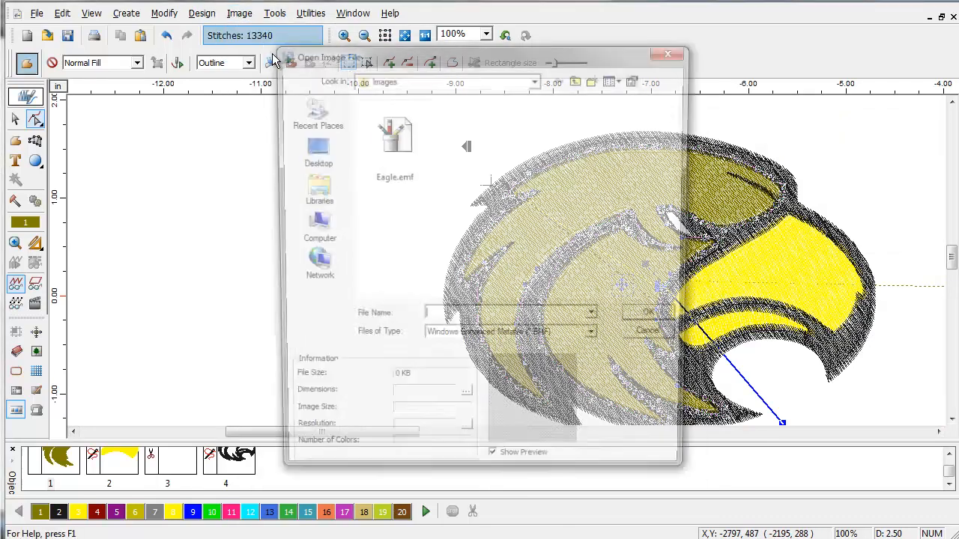
pyautogui.click(391, 135)
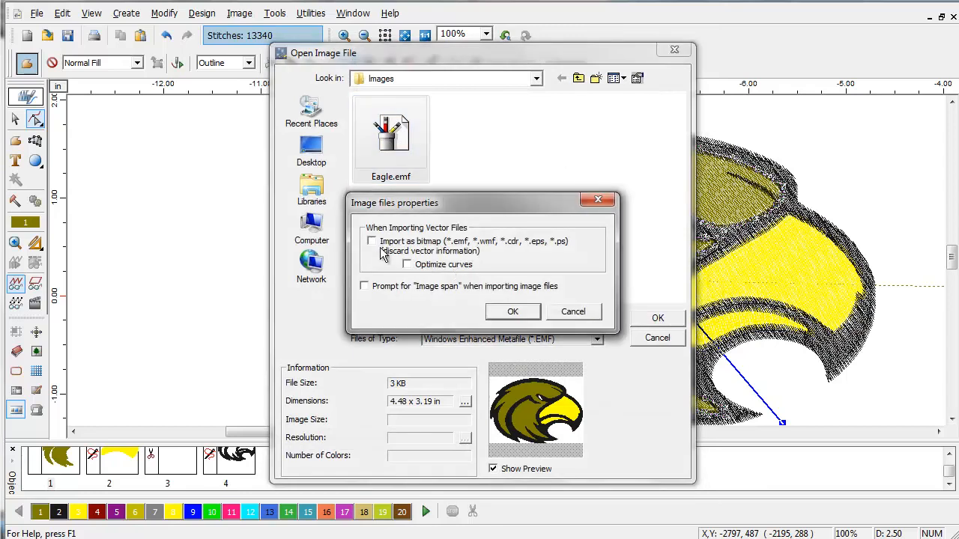
pyautogui.click(371, 241)
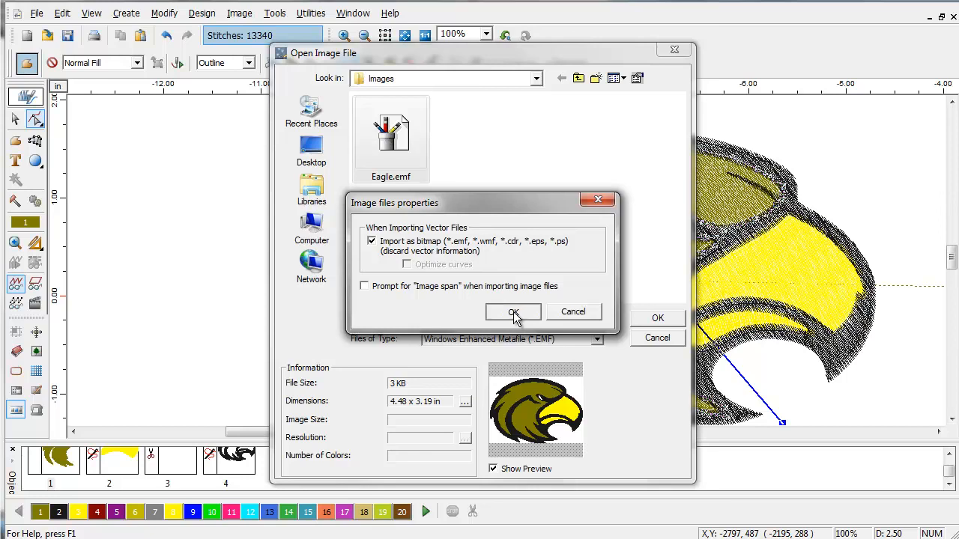
pyautogui.click(514, 313)
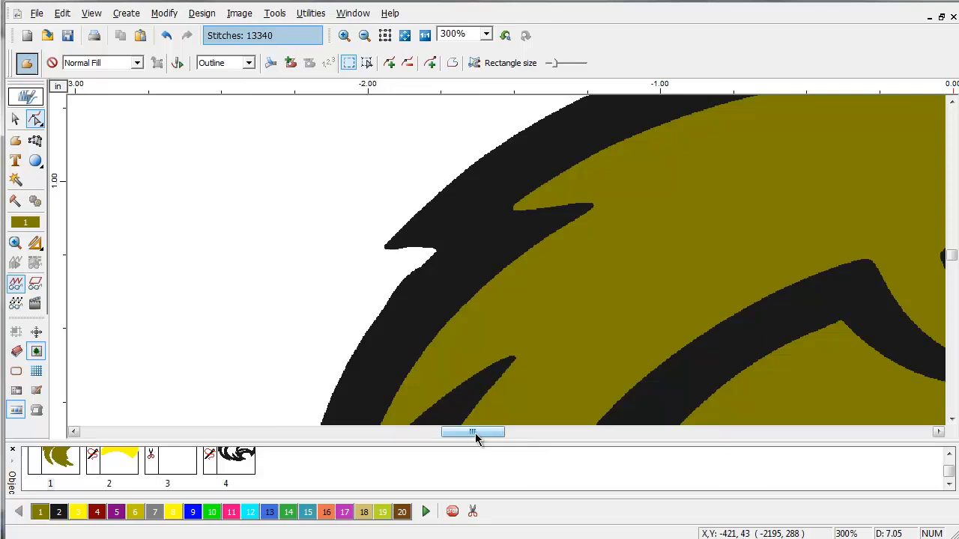
# Step: Stitch the bitmap eagle's olive, yellow and black areas, reaching 19,654 stitches
pyautogui.click(402, 36)
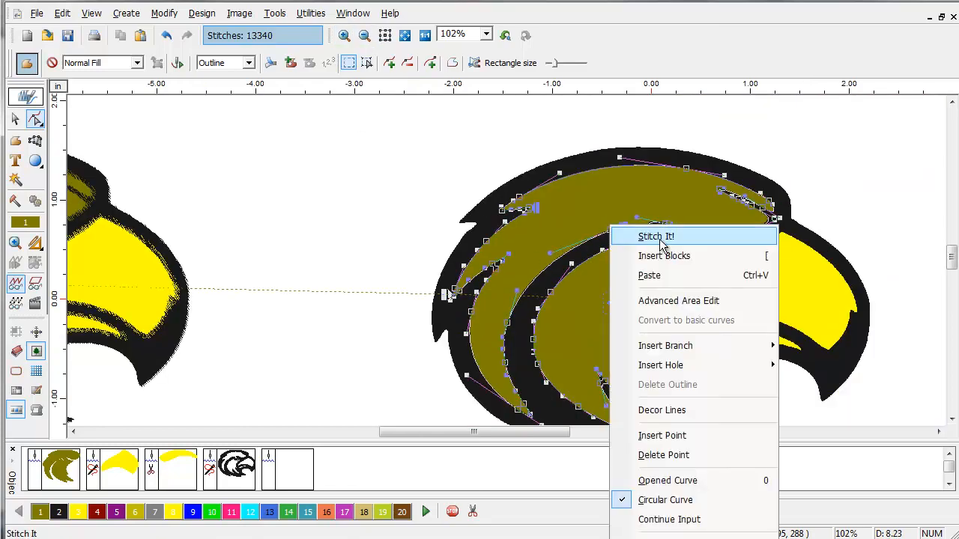
pyautogui.click(654, 236)
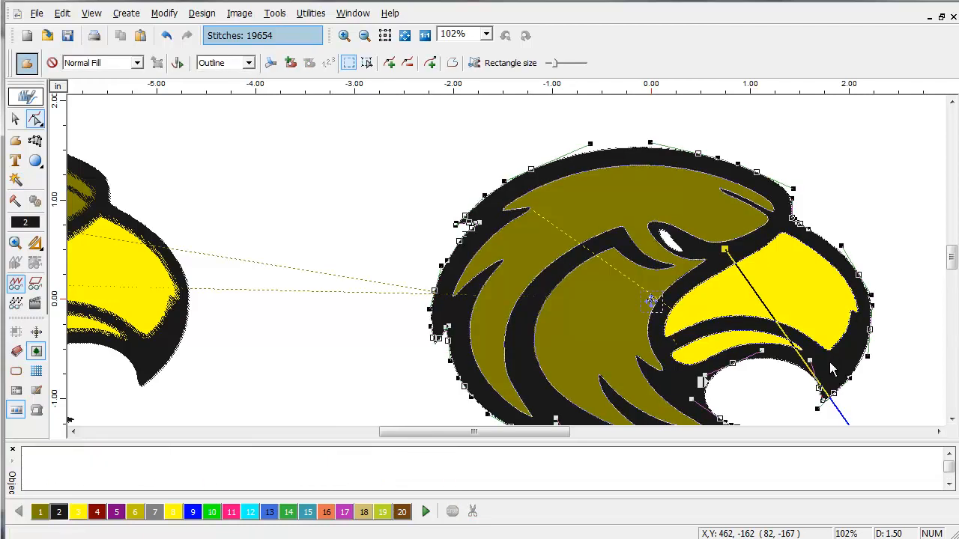
# Step: Zoom in on the new eagle's upper feathers and hide the backdrop bitmap
pyautogui.click(341, 35)
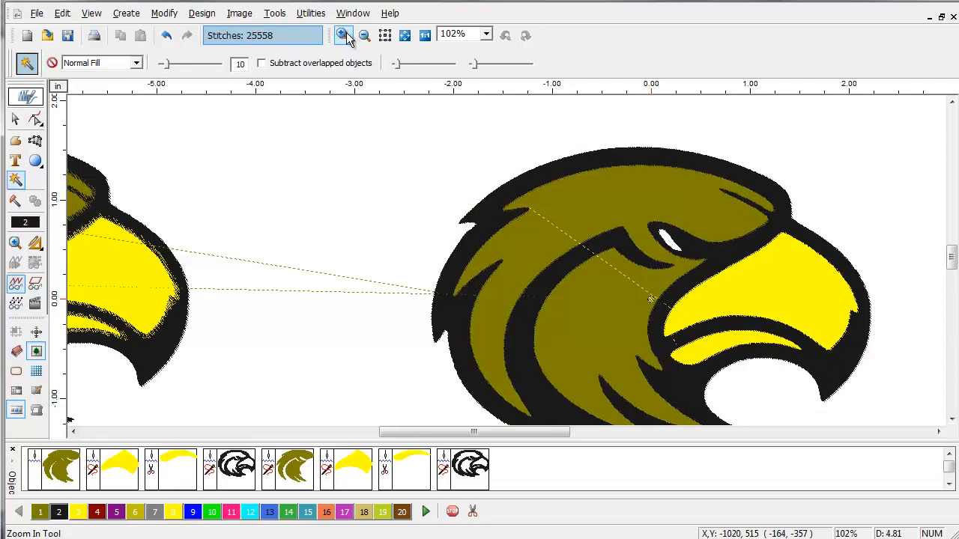
pyautogui.click(341, 36)
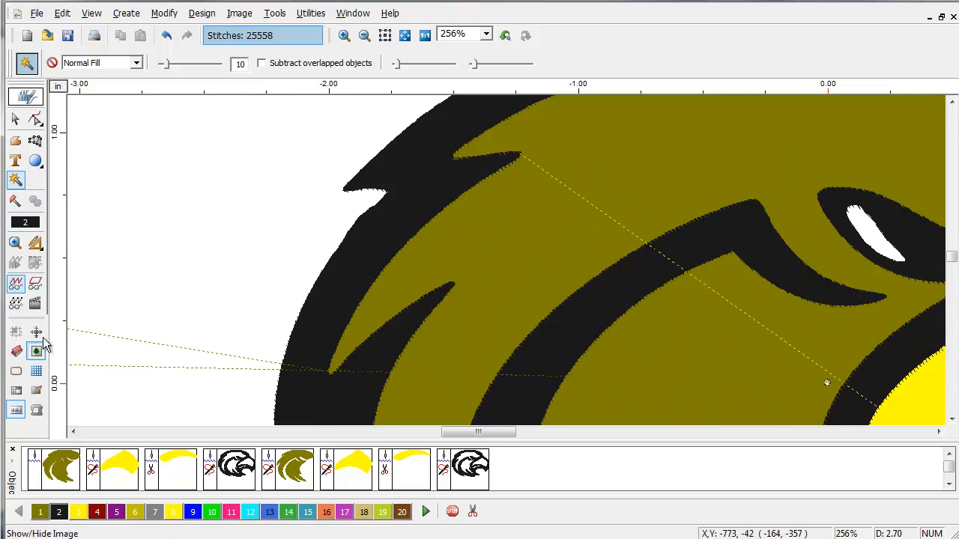
pyautogui.click(36, 353)
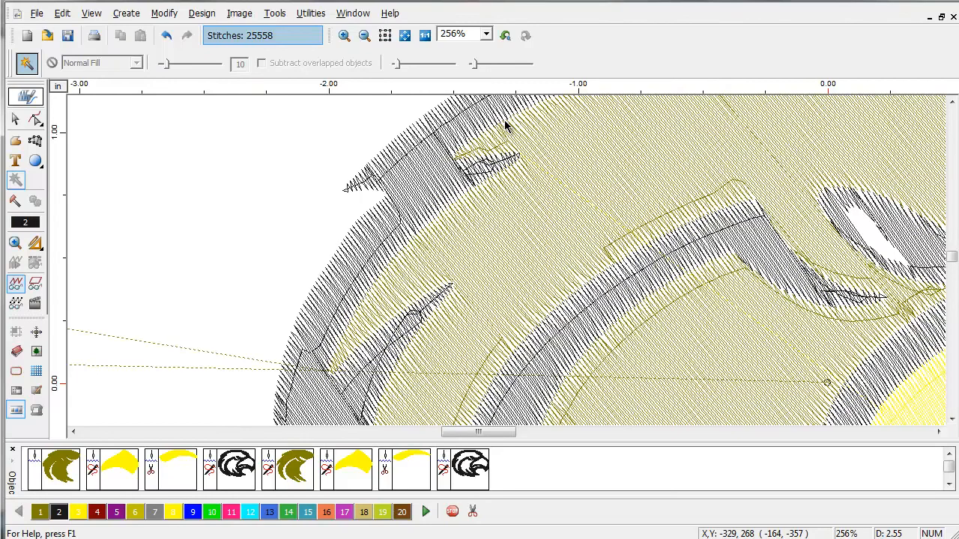
pyautogui.moveTo(570, 231)
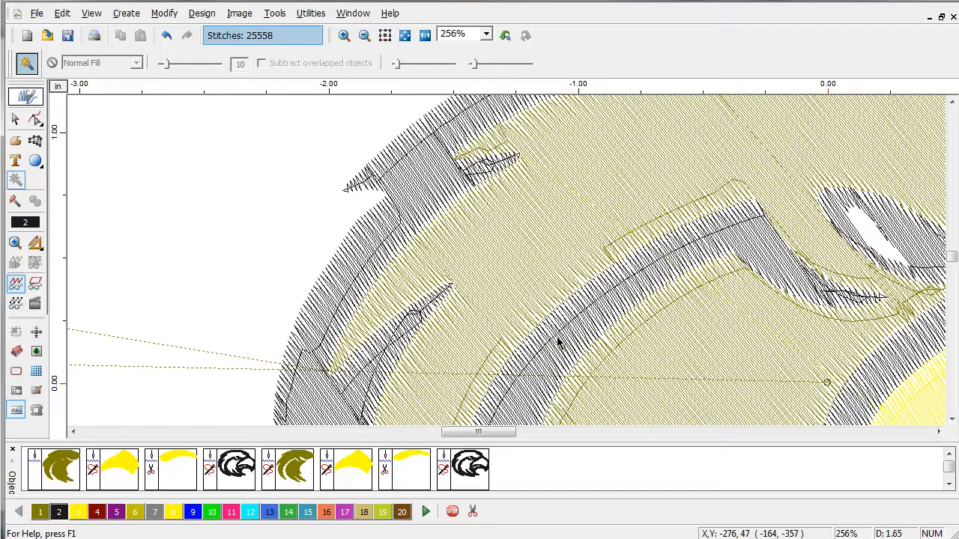
pyautogui.moveTo(605, 364)
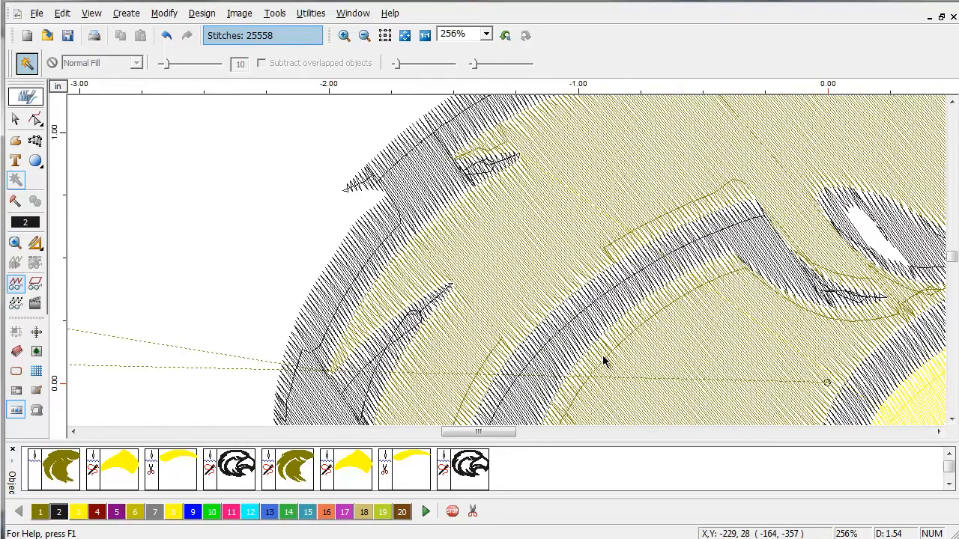
pyautogui.moveTo(37, 133)
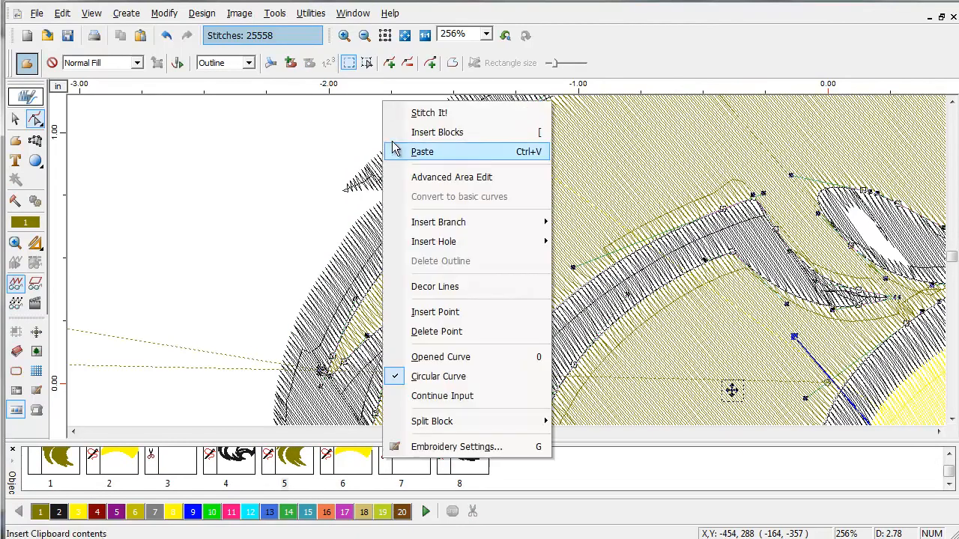
# Step: Enable Shift outlines at 15 for the olive fill, raising stitches to 26,928
pyautogui.click(455, 446)
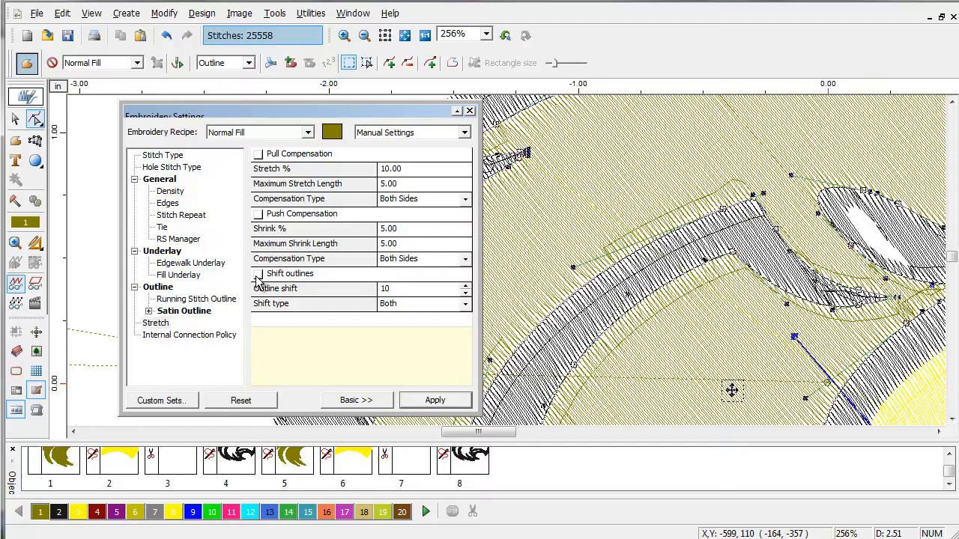
pyautogui.click(259, 274)
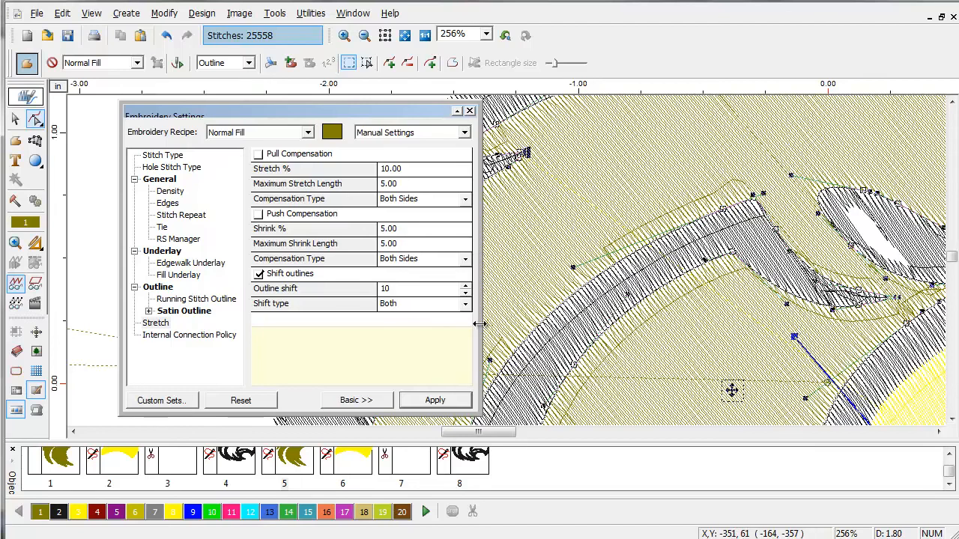
pyautogui.moveTo(408, 293)
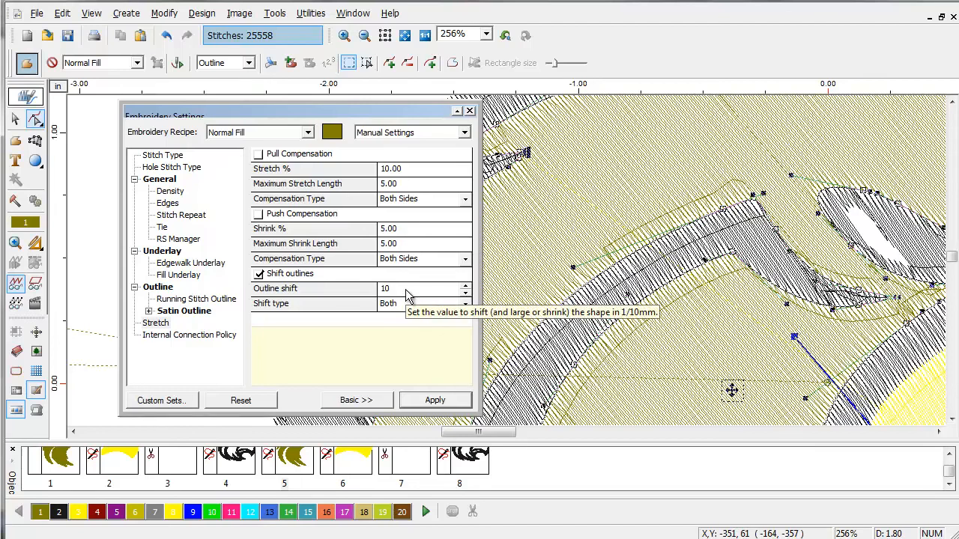
pyautogui.moveTo(417, 293)
pyautogui.write('15')
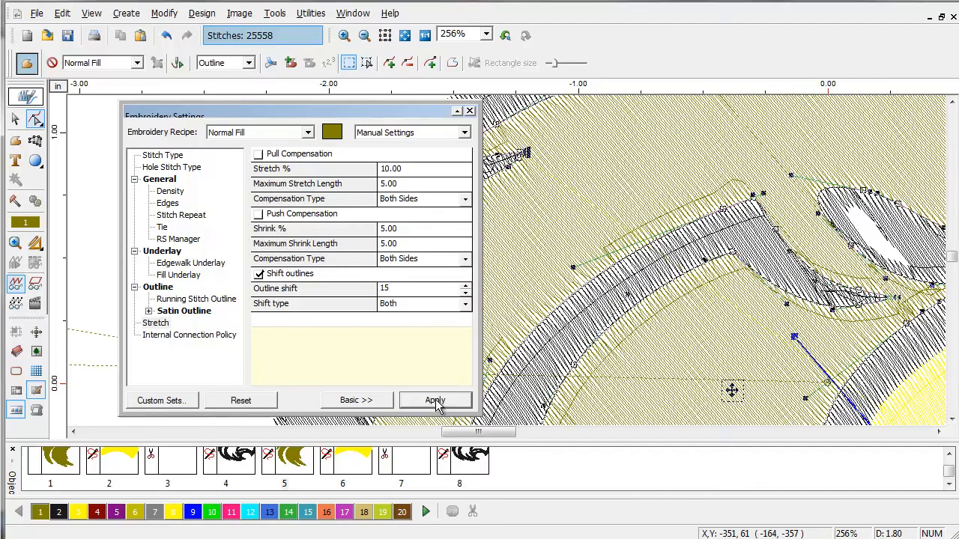
pyautogui.click(435, 400)
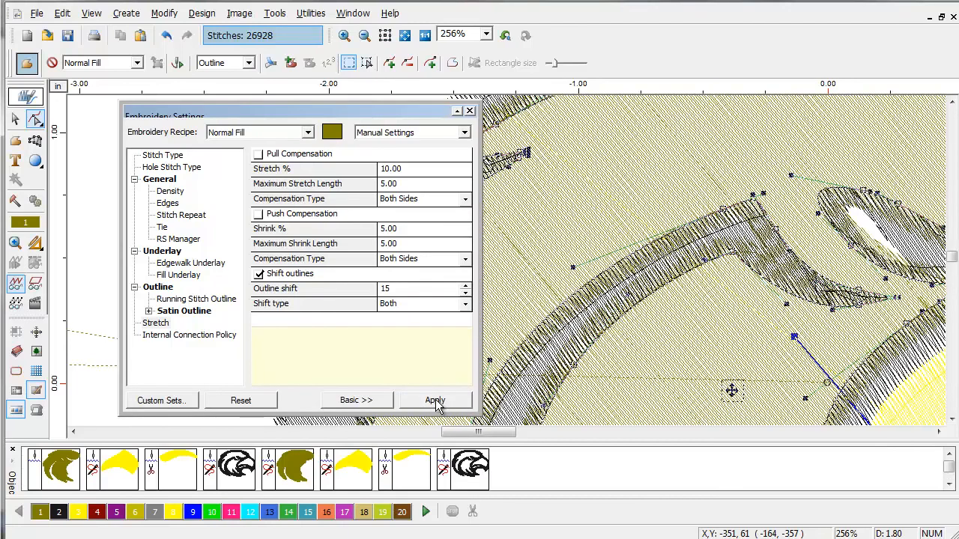
pyautogui.moveTo(853, 169)
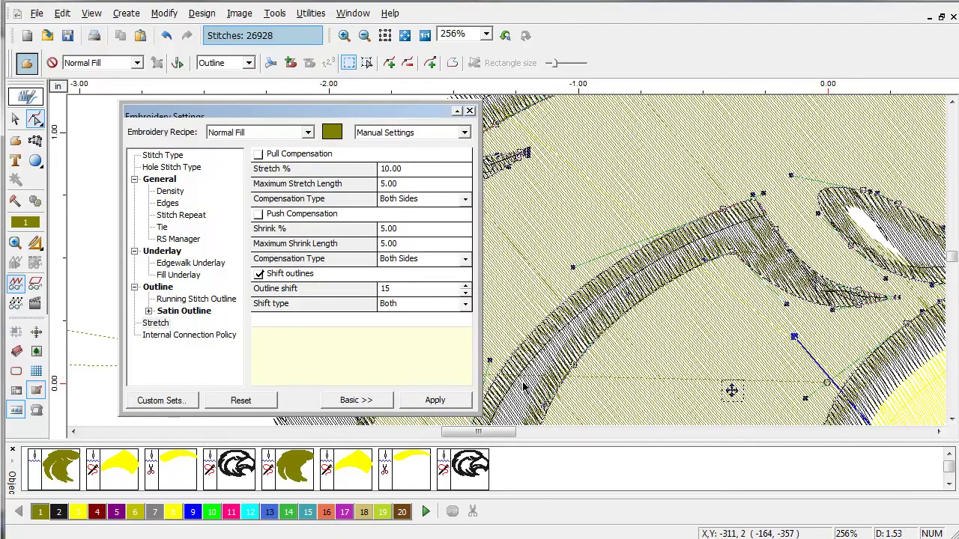
# Step: Apply a 10 outline shift to the yellow beak fill and the small yellow piece
pyautogui.click(415, 35)
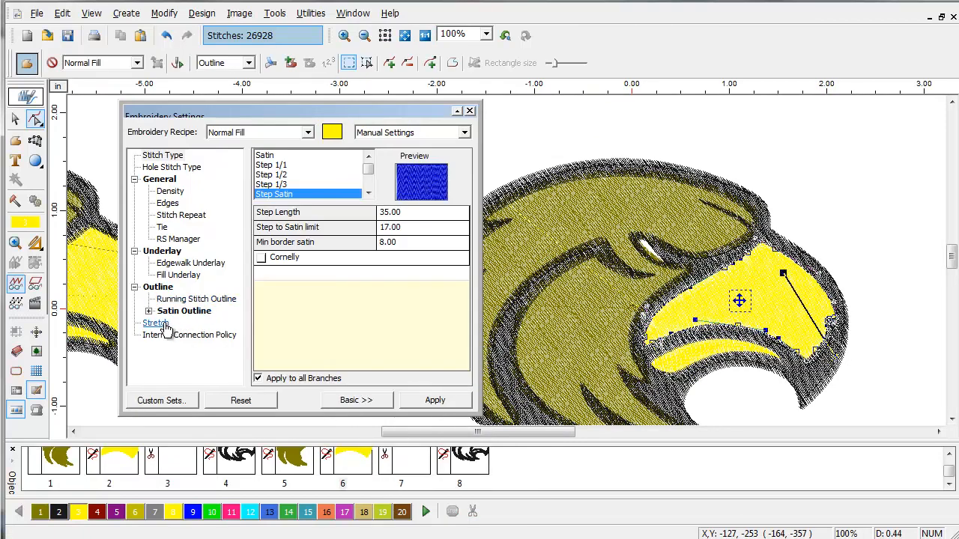
pyautogui.click(155, 323)
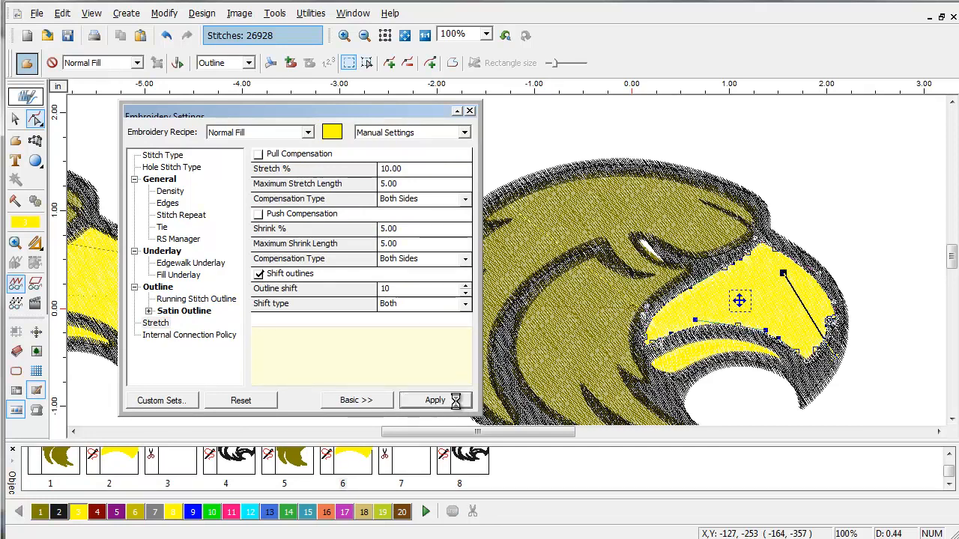
pyautogui.click(435, 400)
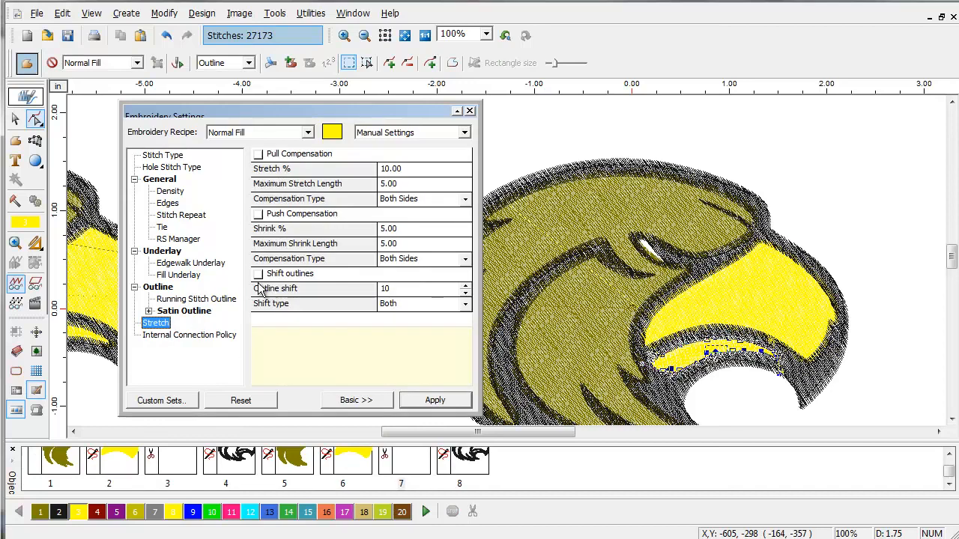
pyautogui.click(259, 274)
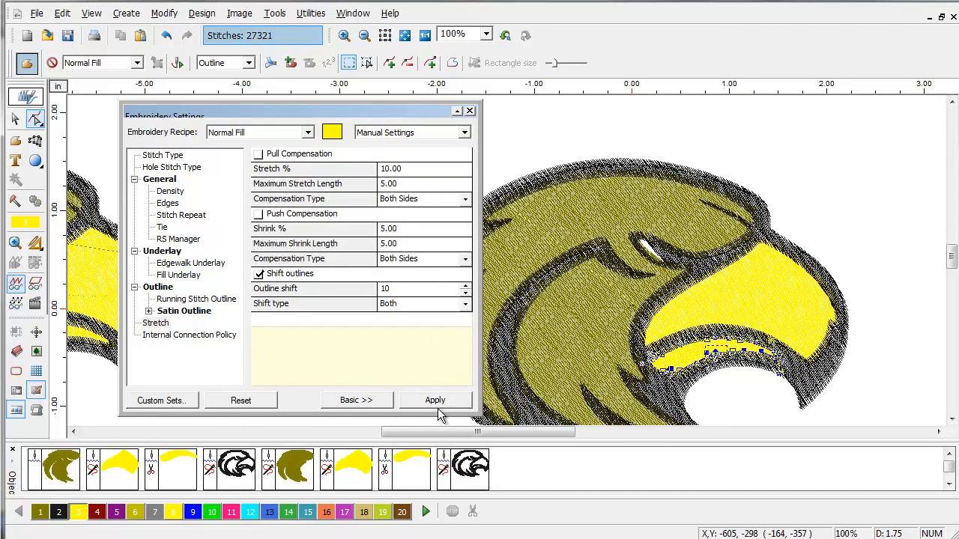
pyautogui.click(364, 35)
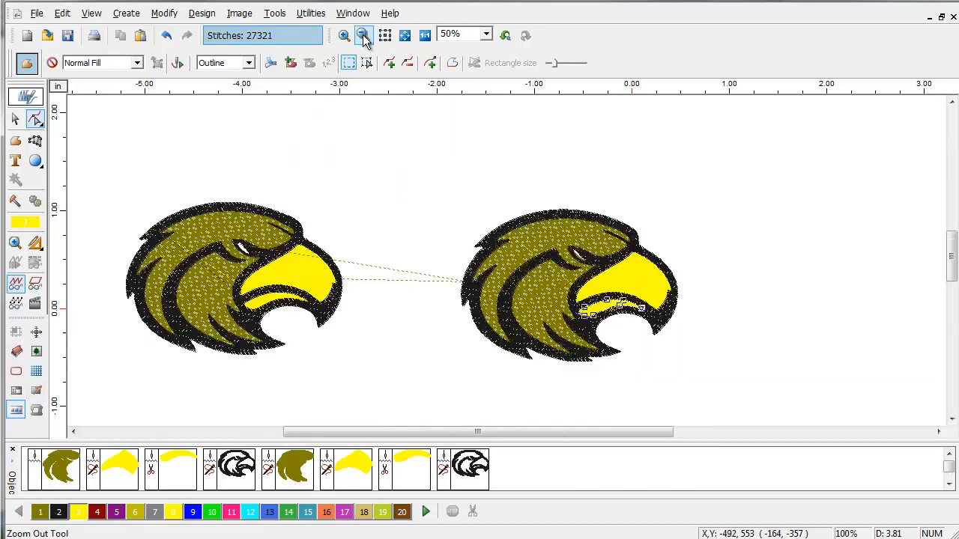
pyautogui.click(362, 35)
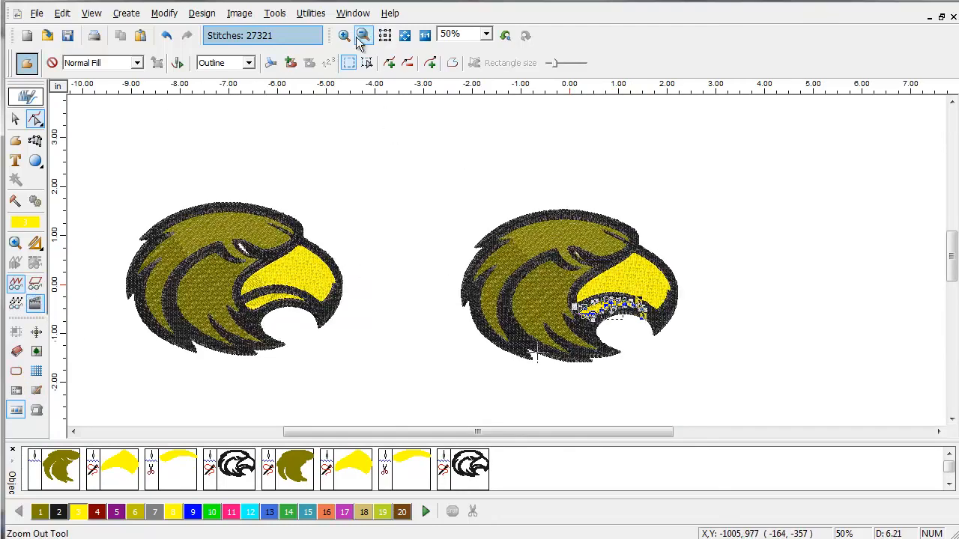
pyautogui.click(364, 35)
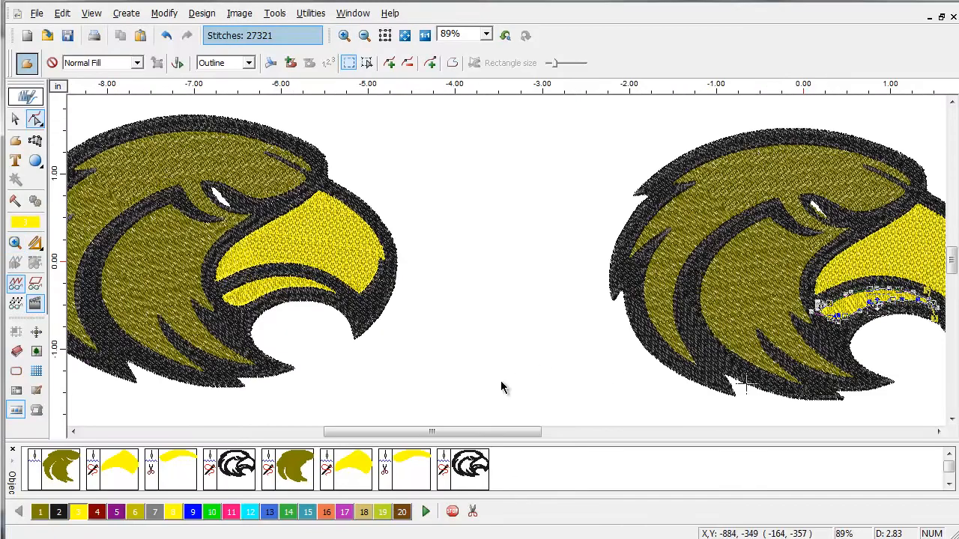
pyautogui.moveTo(194, 247)
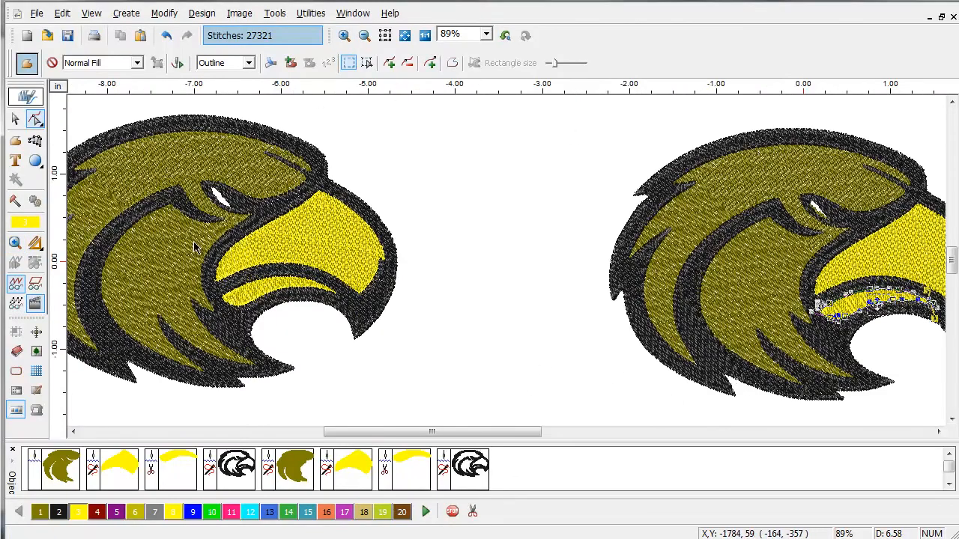
pyautogui.moveTo(816, 272)
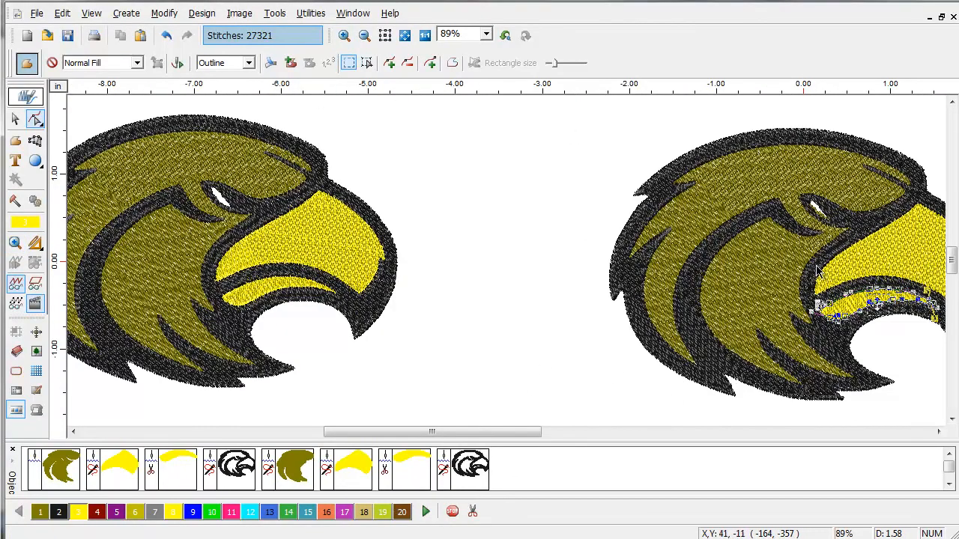